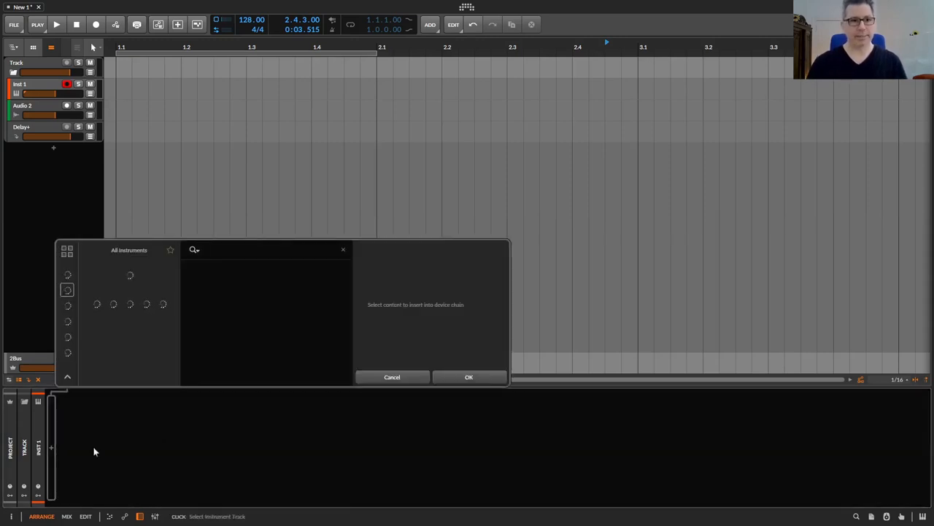
Insert a Chain container holding the Youlean Loudness Meter 2 on the Analytics track.
text(cs)
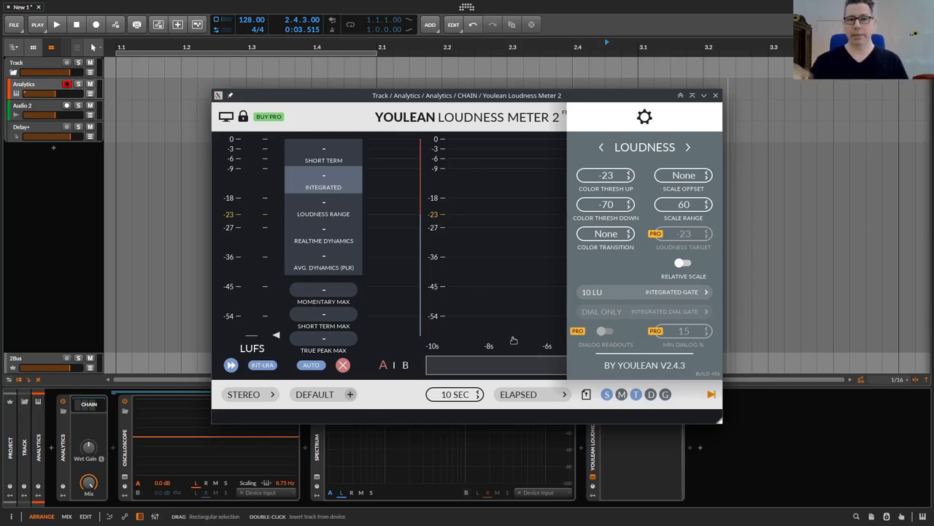
Show the parallel compression chain with its EQ, compressor, saturator and second EQ.
click(715, 95)
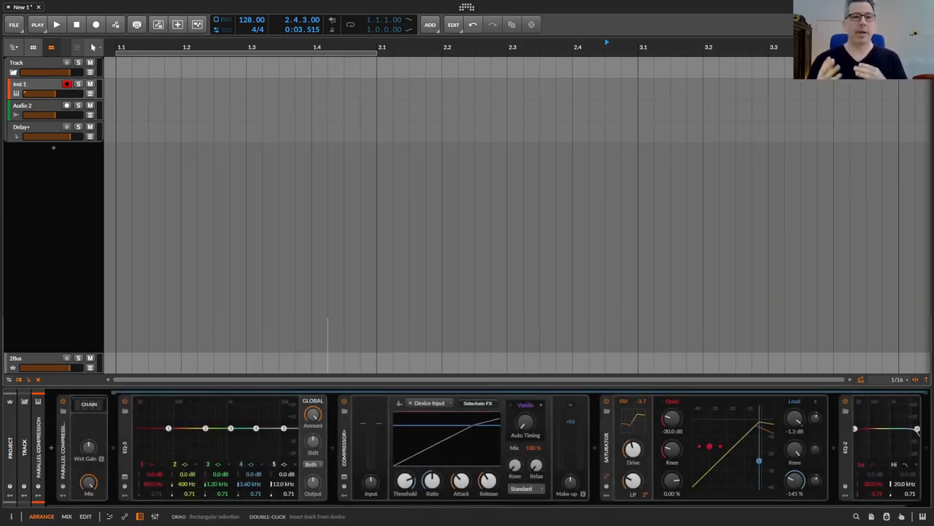